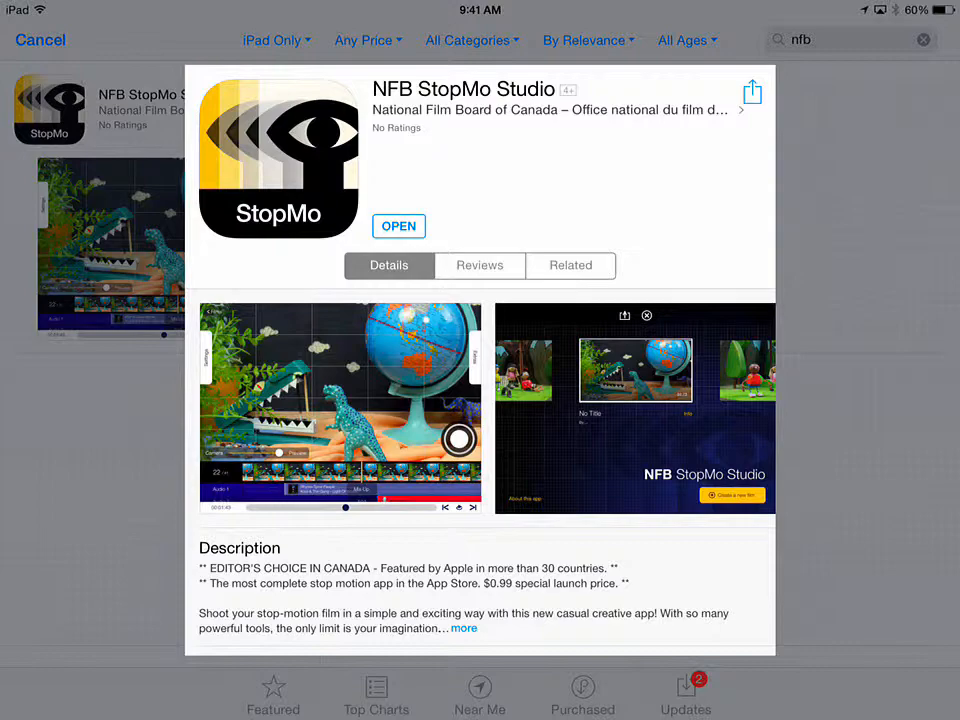
# Launch NFB StopMo Studio from its App Store page into a new film's live camera view.
pyautogui.click(398, 226)
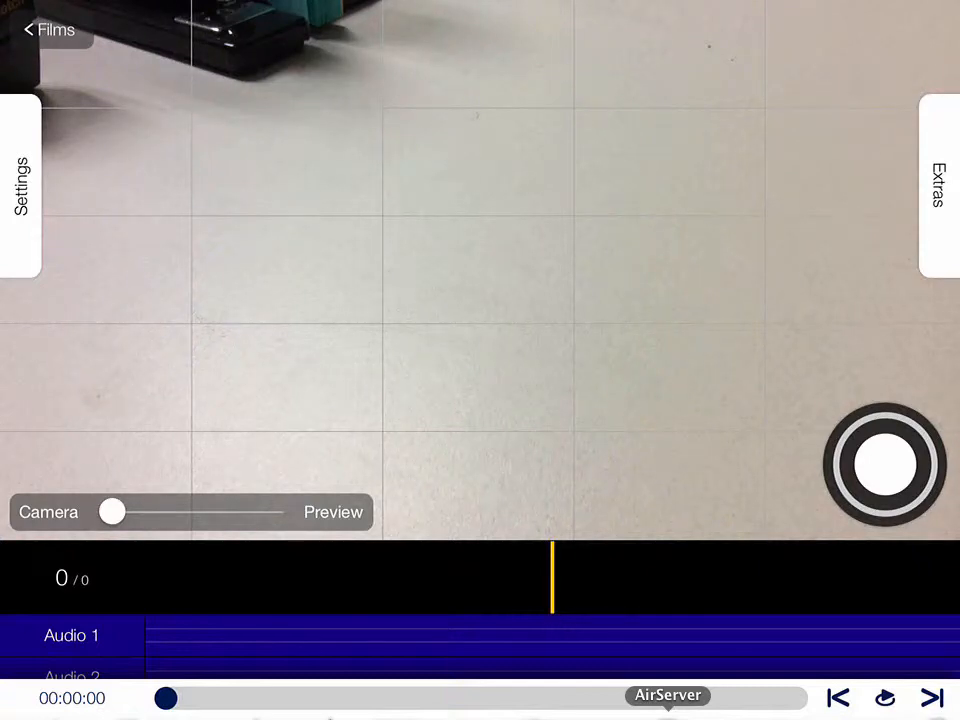
# Slide out the settings panel showing 15 images per second, time-lapse off, grid on.
pyautogui.click(20, 184)
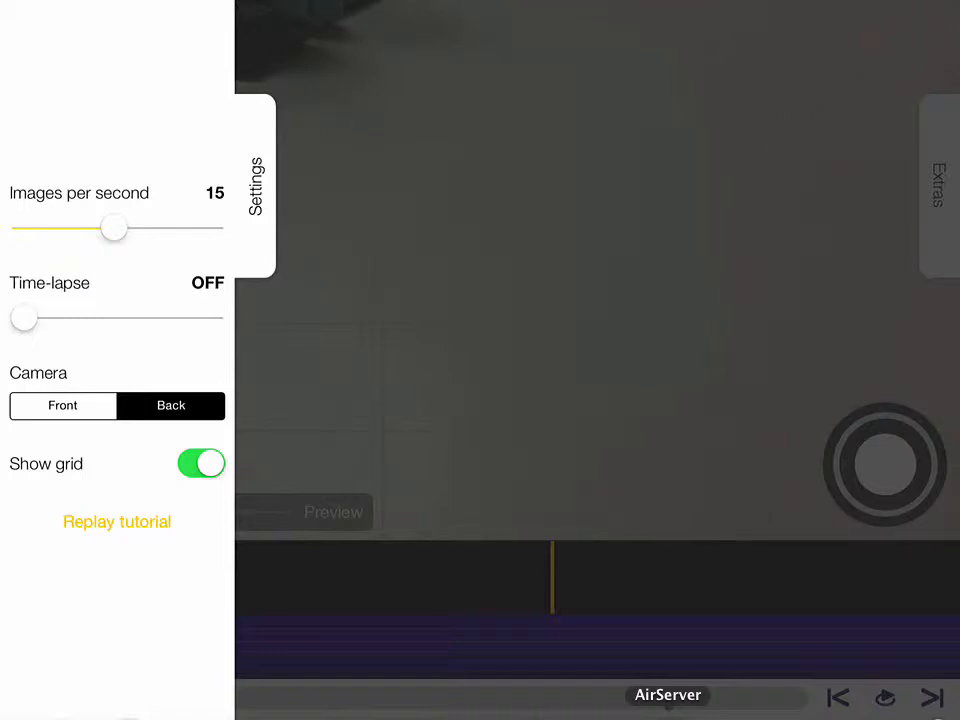
# Turn time-lapse on, stepping the interval through 2, 3 and 5 sec to 1 min.
pyautogui.moveTo(24, 316); pyautogui.dragTo(80, 316)
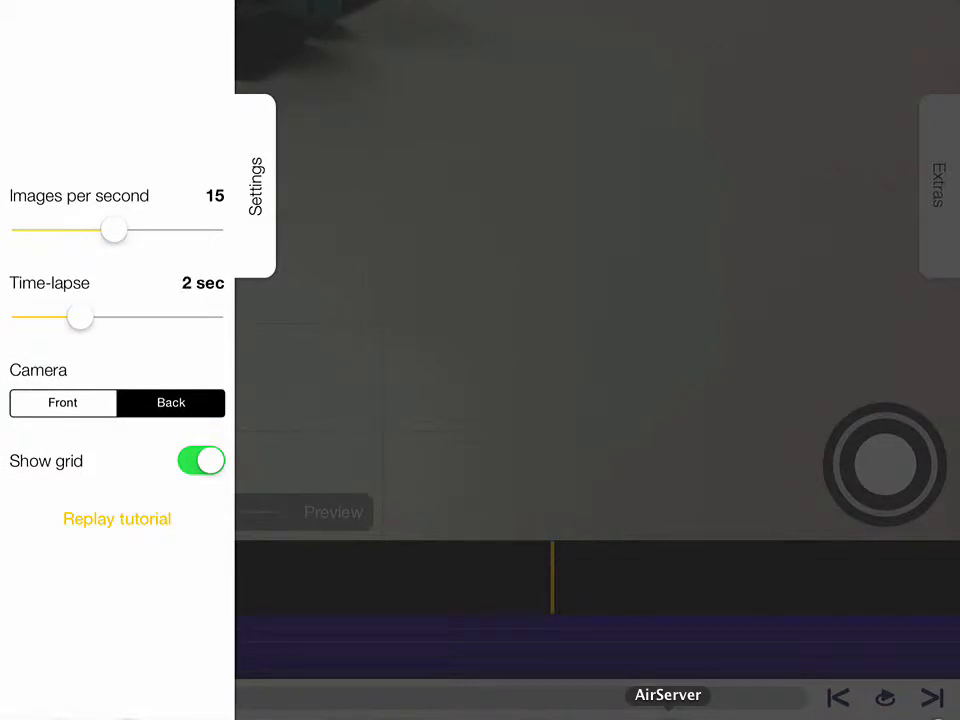
pyautogui.moveTo(80, 316); pyautogui.dragTo(98, 316)
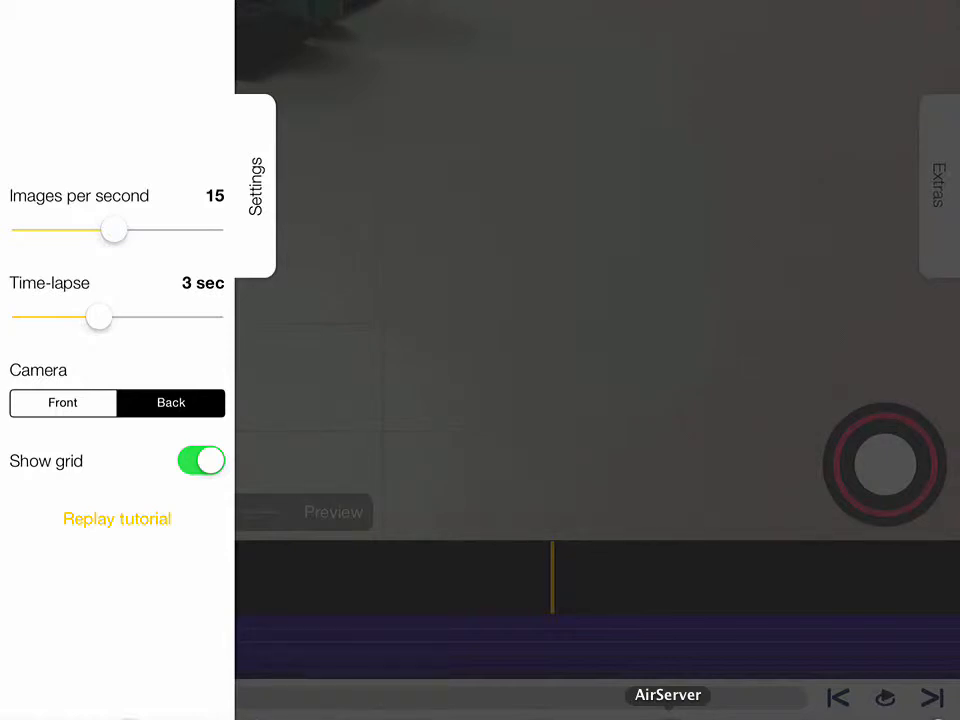
pyautogui.moveTo(98, 316); pyautogui.dragTo(136, 316)
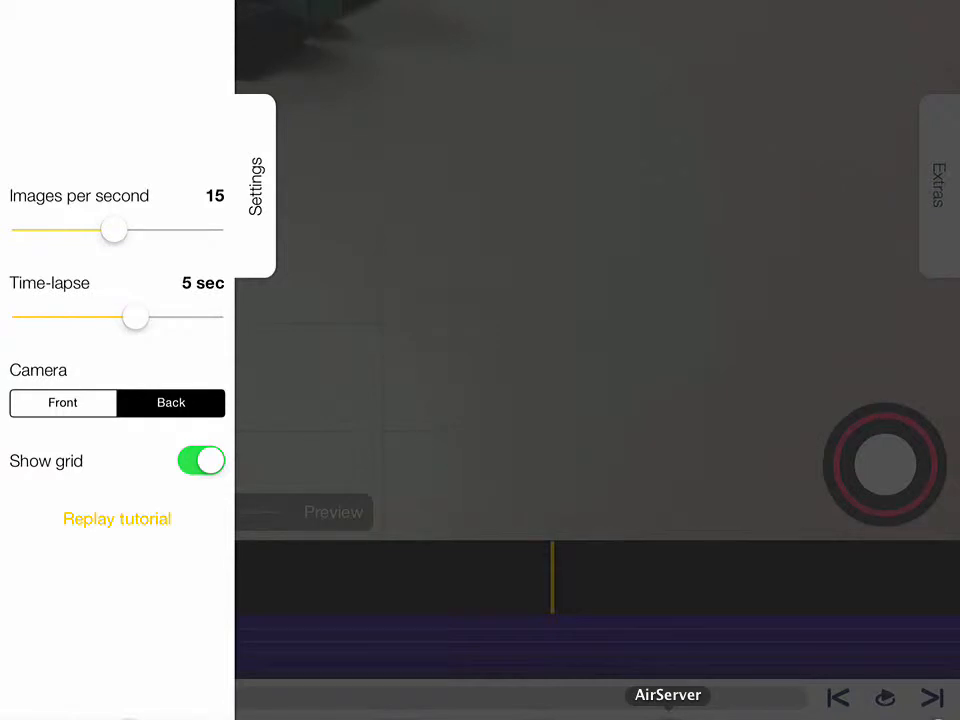
pyautogui.moveTo(136, 316); pyautogui.dragTo(172, 316)
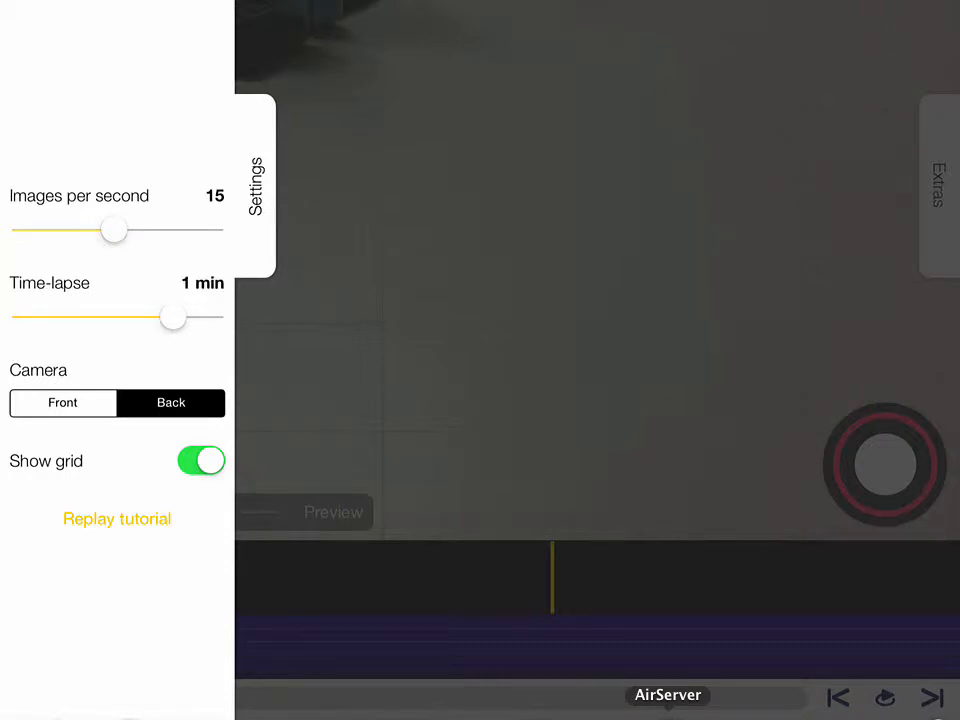
# Try 1 hour and 1 day time-lapse intervals, switch time-lapse off and close the settings.
pyautogui.moveTo(172, 316); pyautogui.dragTo(194, 316)
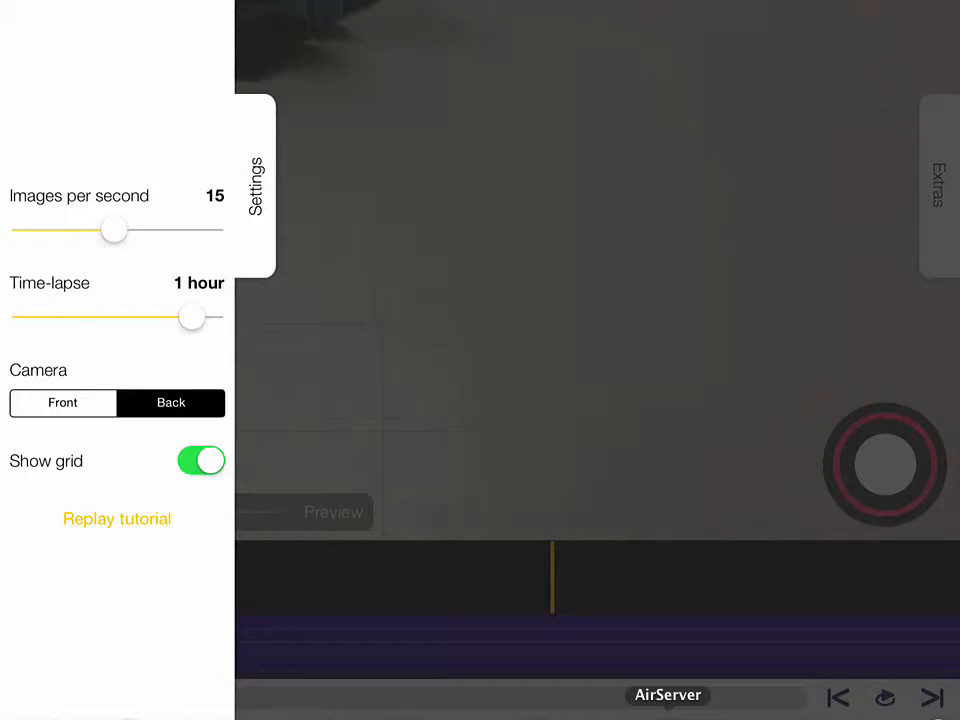
pyautogui.moveTo(192, 316); pyautogui.dragTo(210, 316)
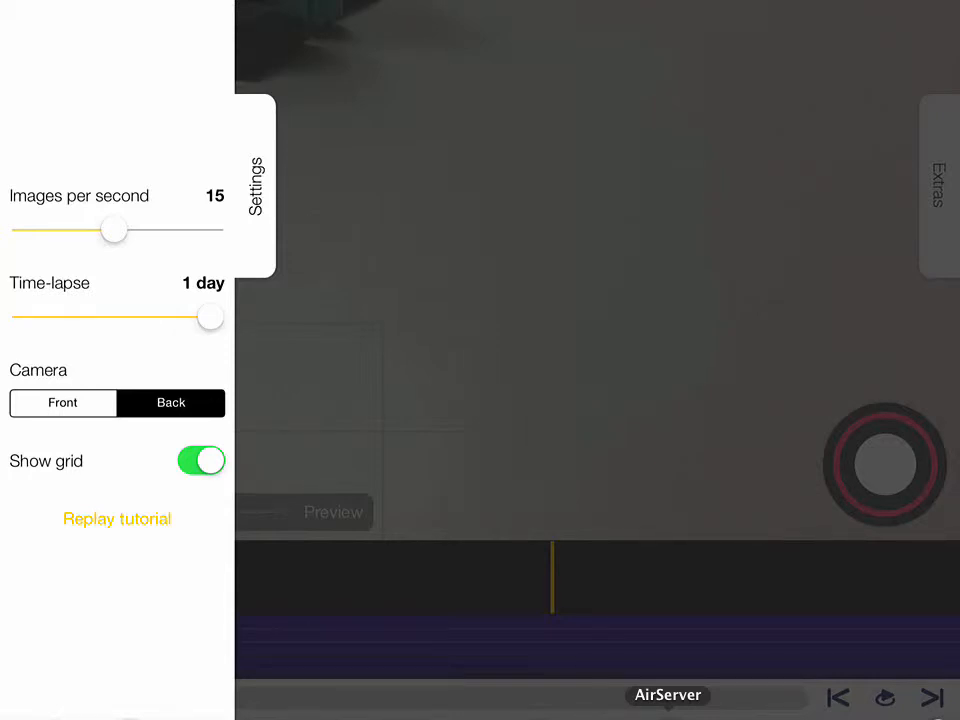
pyautogui.moveTo(210, 316); pyautogui.dragTo(24, 316)
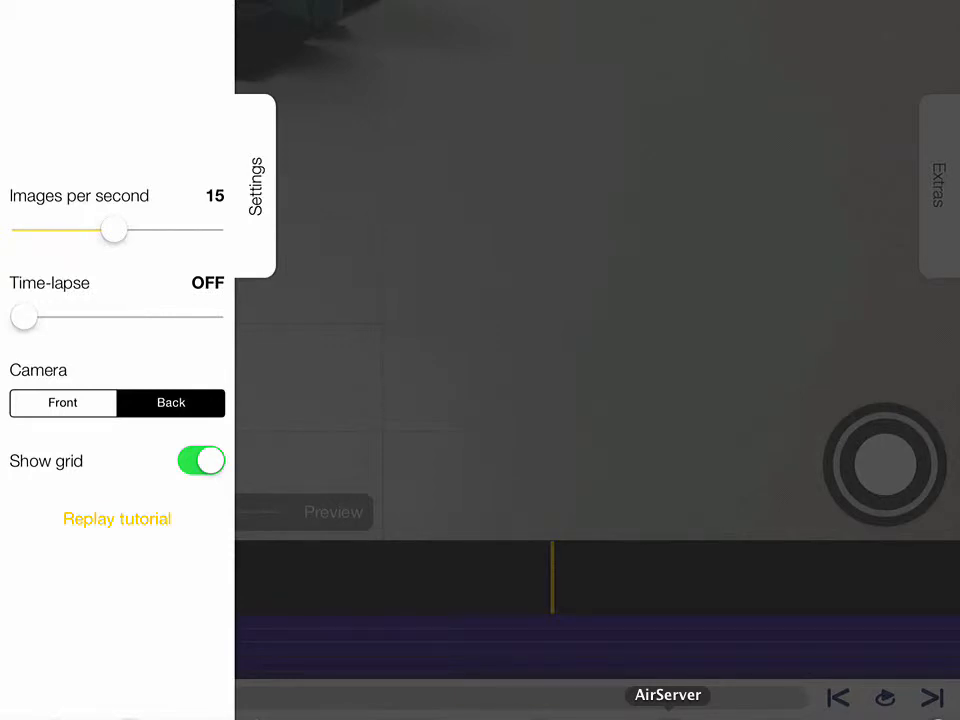
pyautogui.click(200, 460)
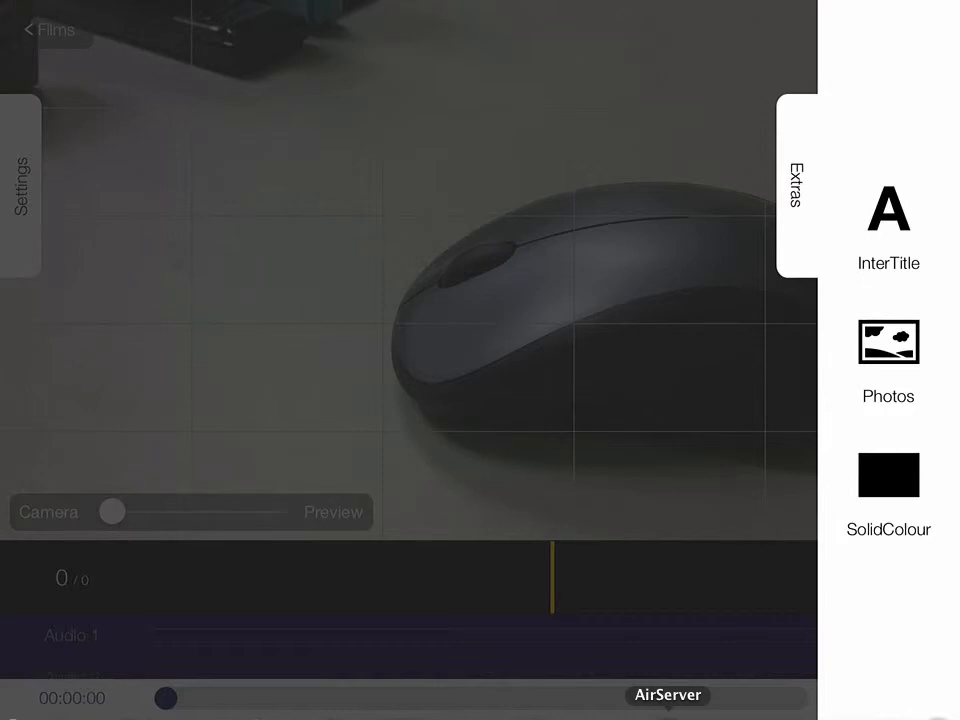
# Start an InterTitle and preview the ornate brown framed style with its font options.
pyautogui.click(888, 210)
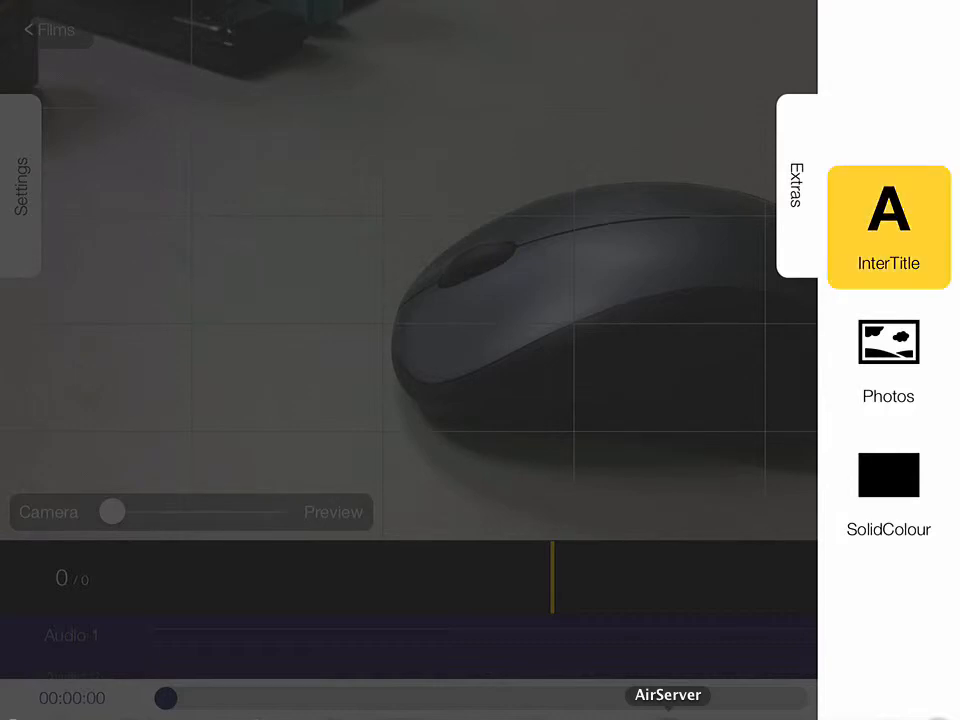
pyautogui.click(888, 228)
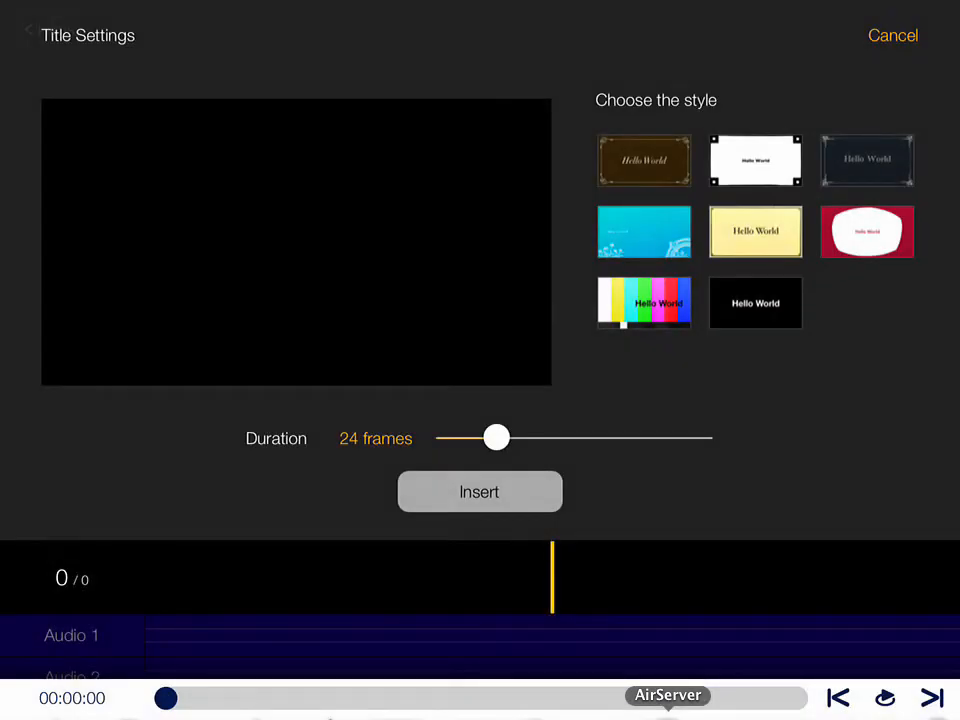
pyautogui.click(644, 160)
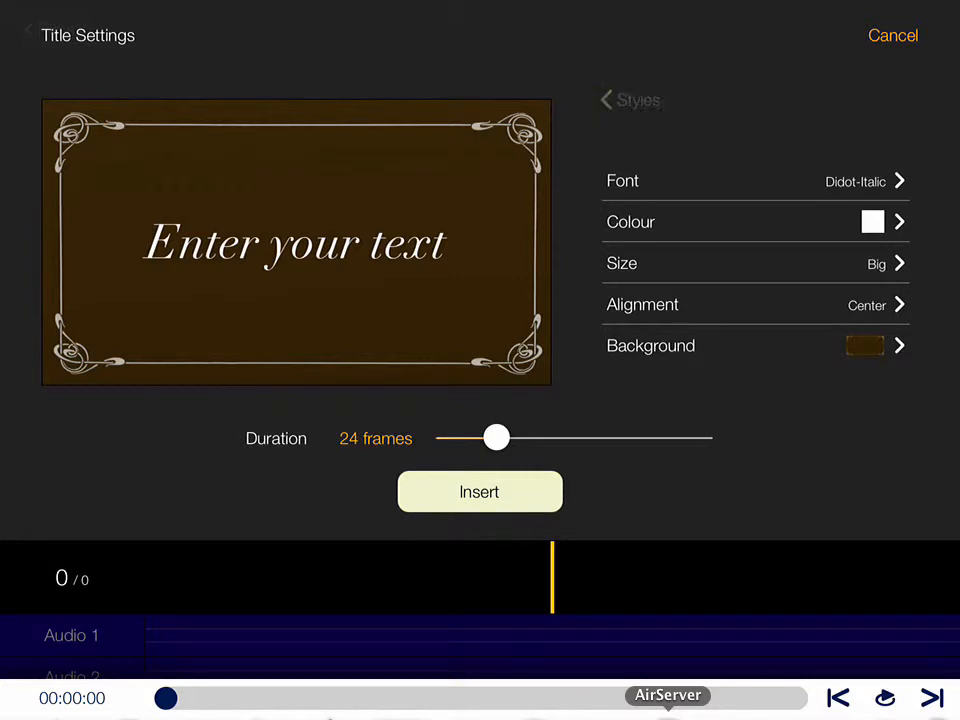
# Return to the styles list, reselect the ornate brown style, then cancel without inserting.
pyautogui.click(630, 100)
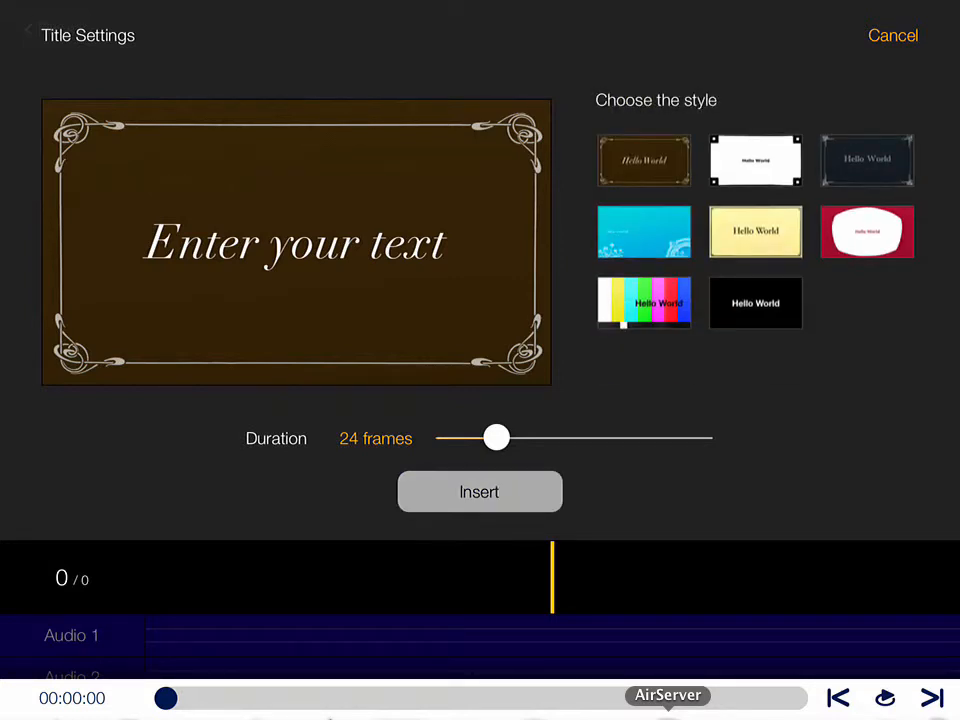
pyautogui.click(644, 160)
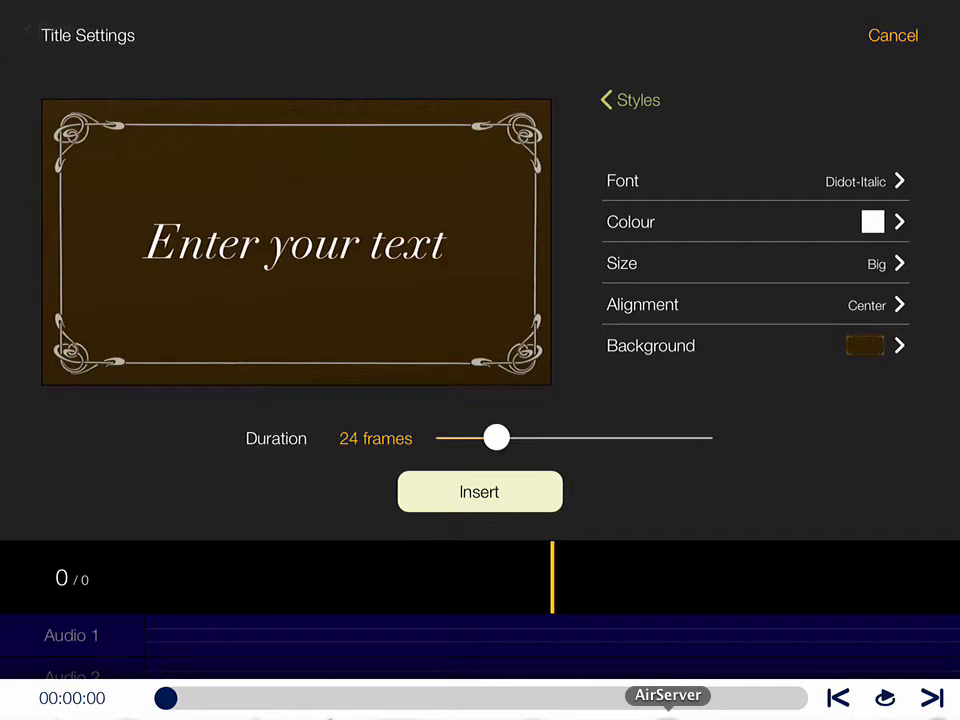
pyautogui.click(892, 36)
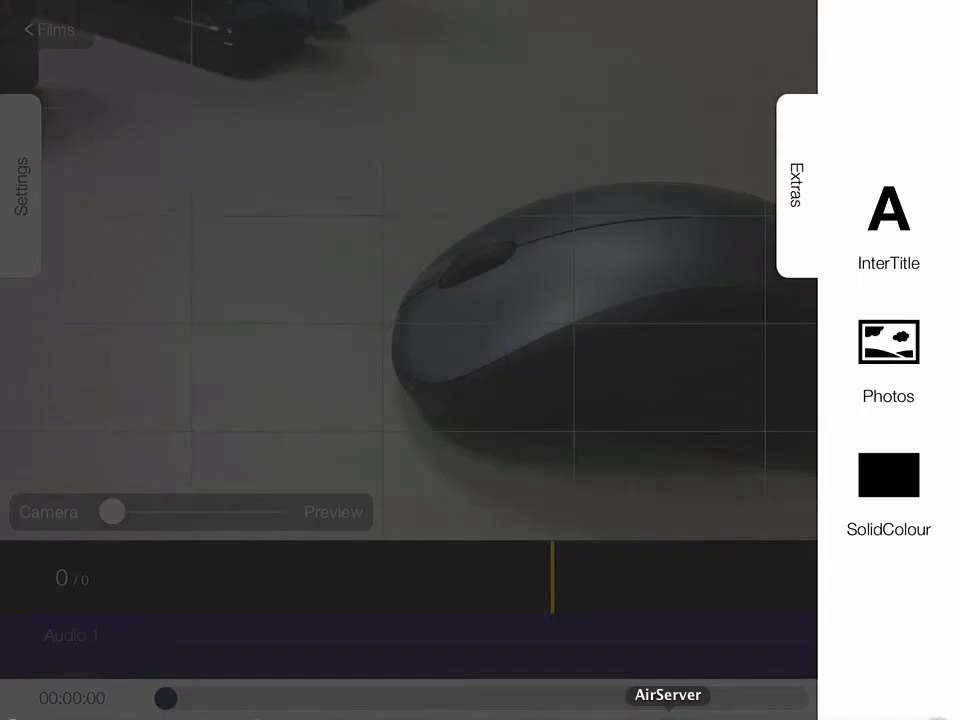